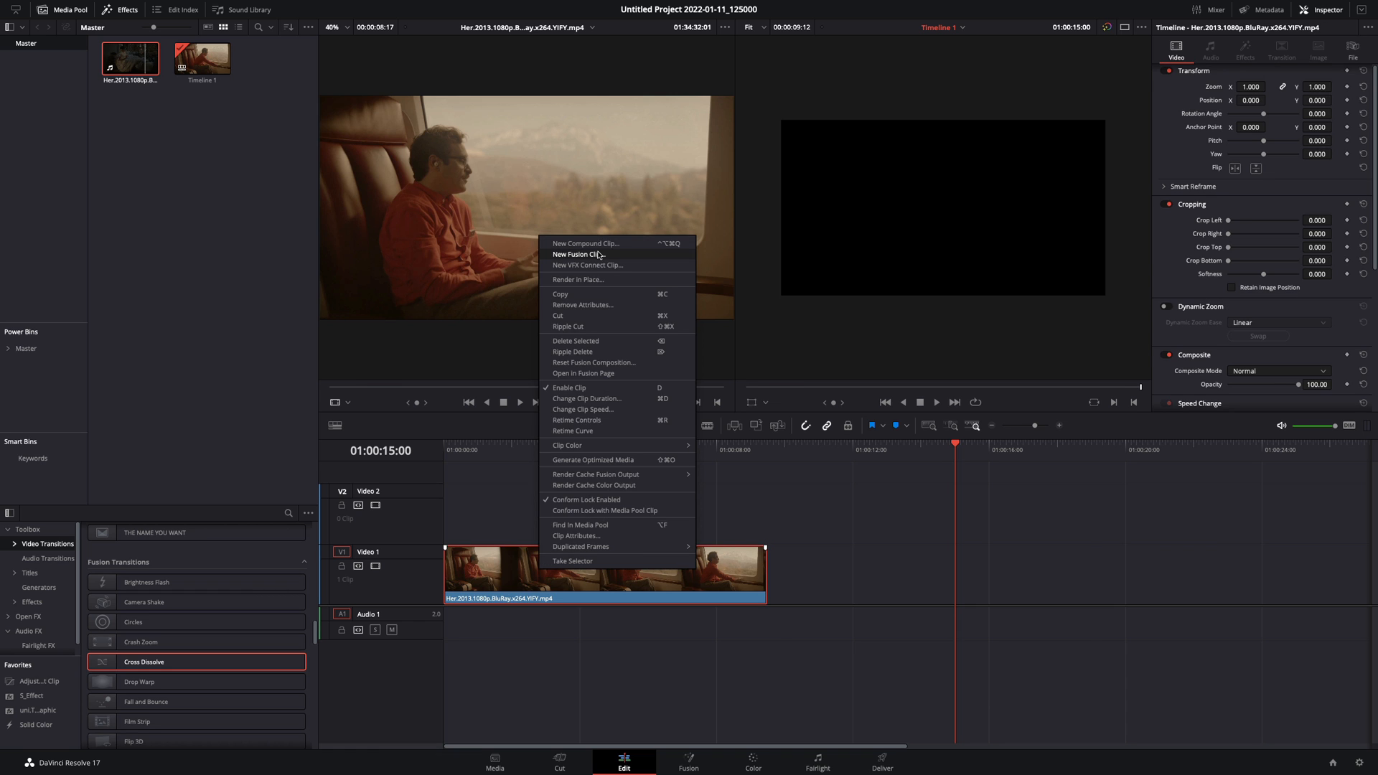
Convert the Her timeline clip into a New Fusion Clip for the Fusion page
left_click(577, 255)
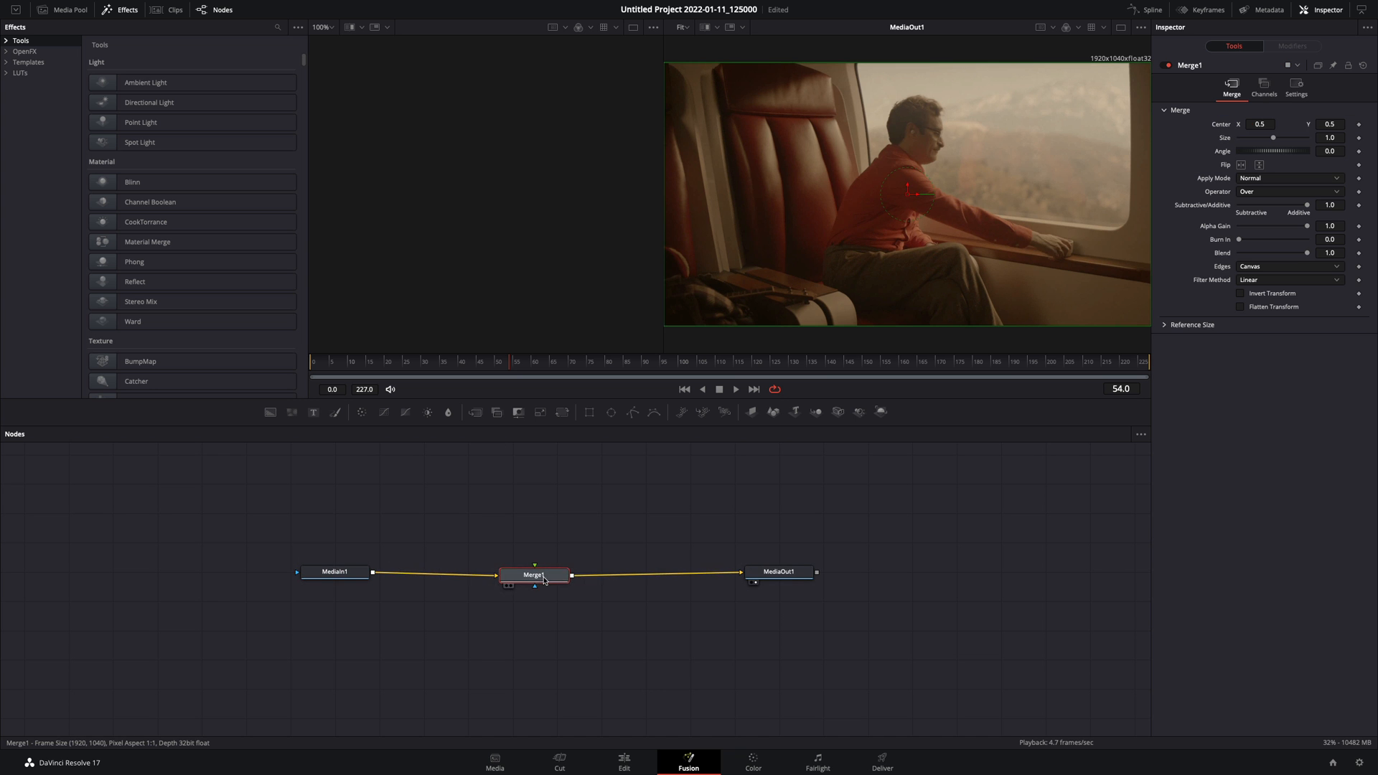
Add a Duplicate node off MediaIn1 with 3 copies and lowered Blend
type("duplica")
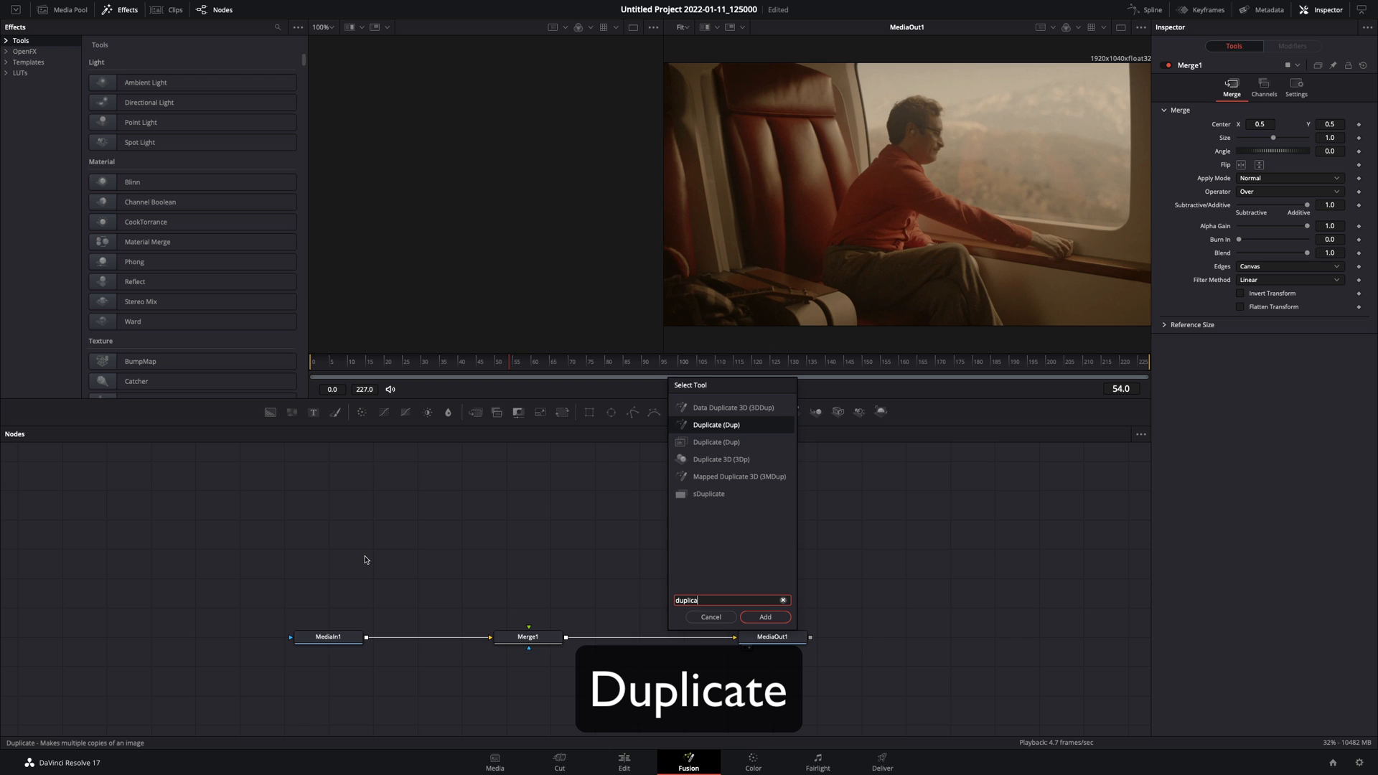
left_click(763, 617)
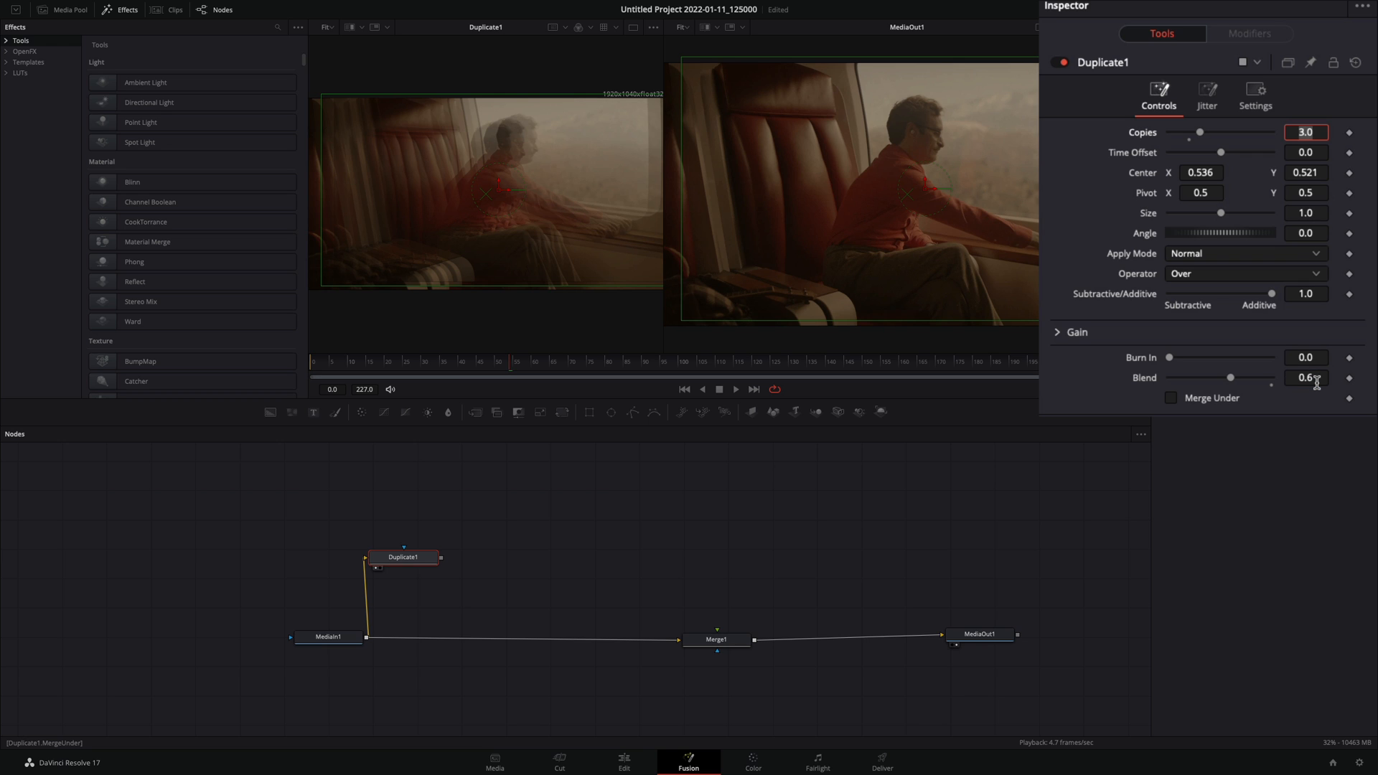
Reseed the Duplicate's Center jitter so the copies sit at random positions
left_click(1205, 92)
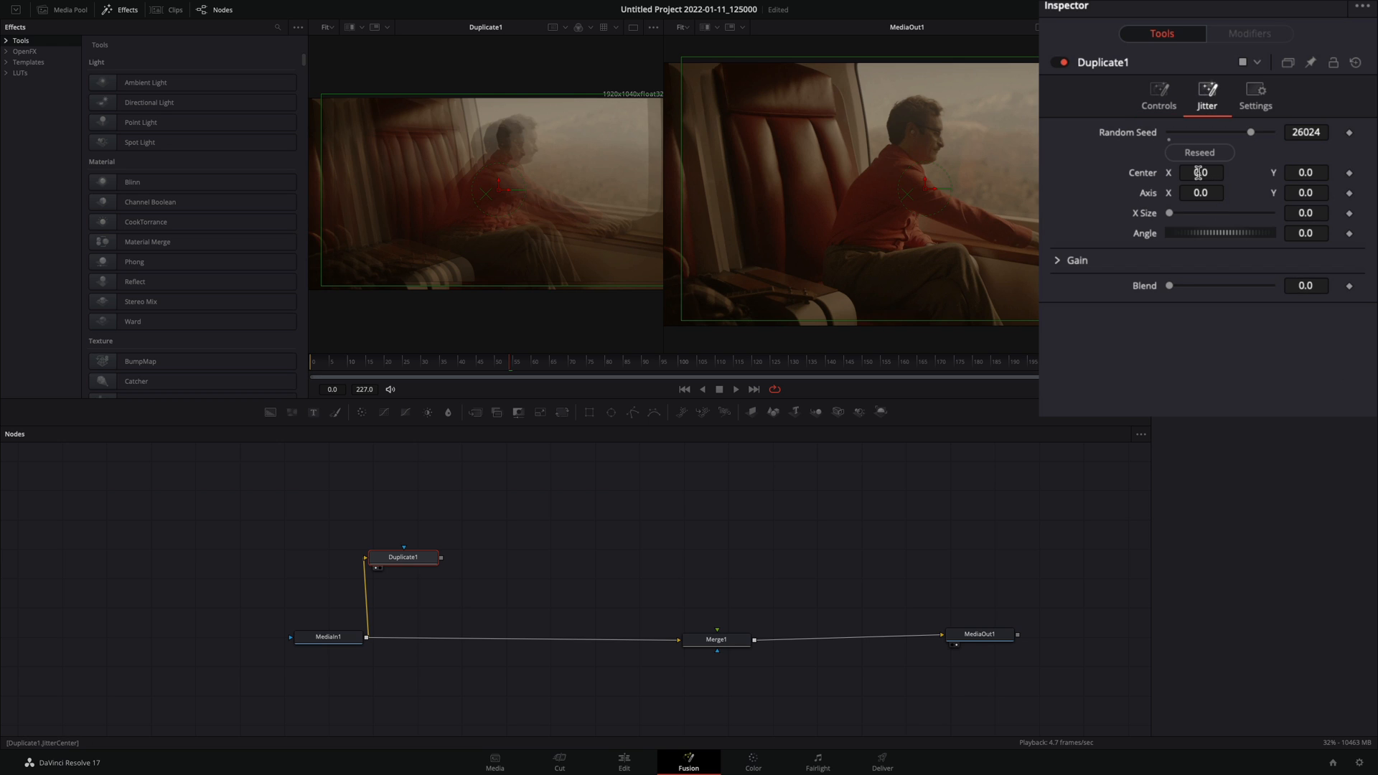
left_click(1199, 152)
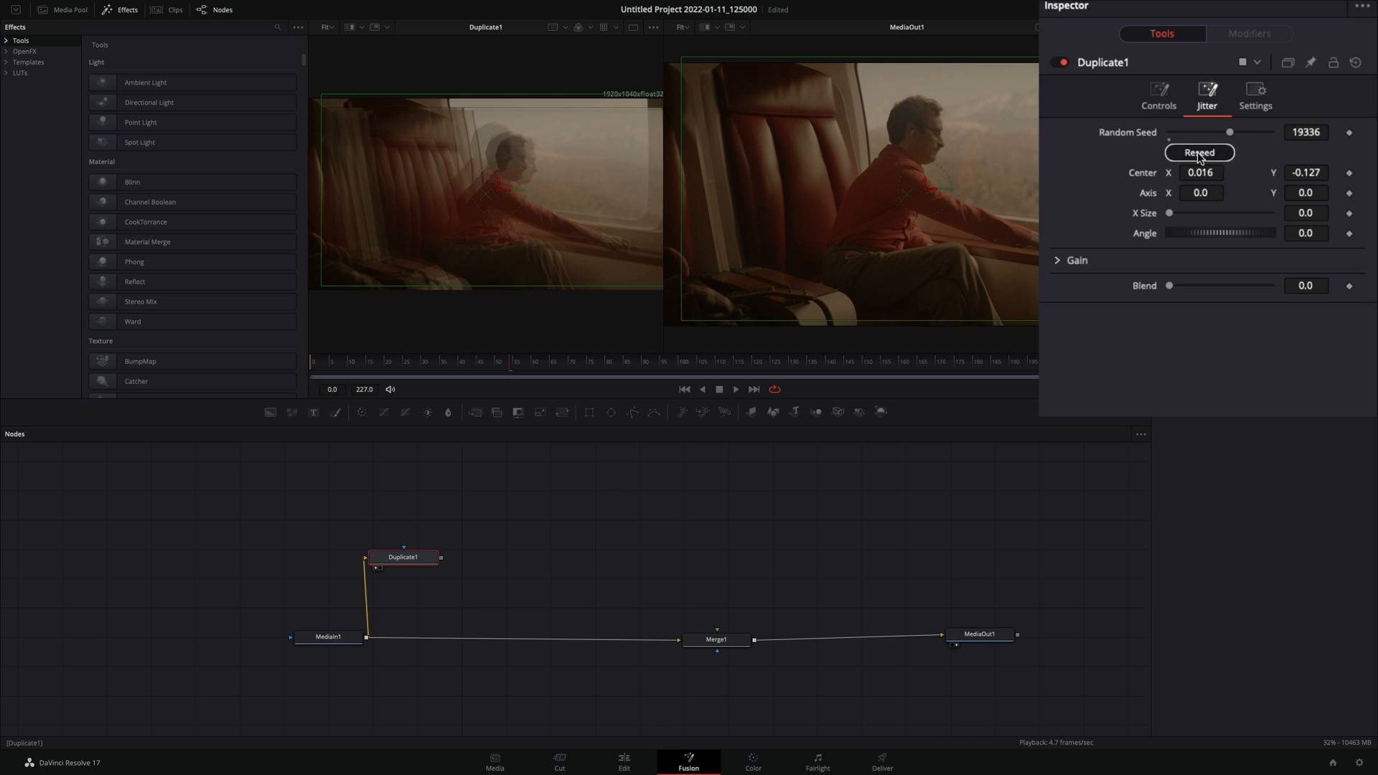
left_click(1197, 153)
type("glow")
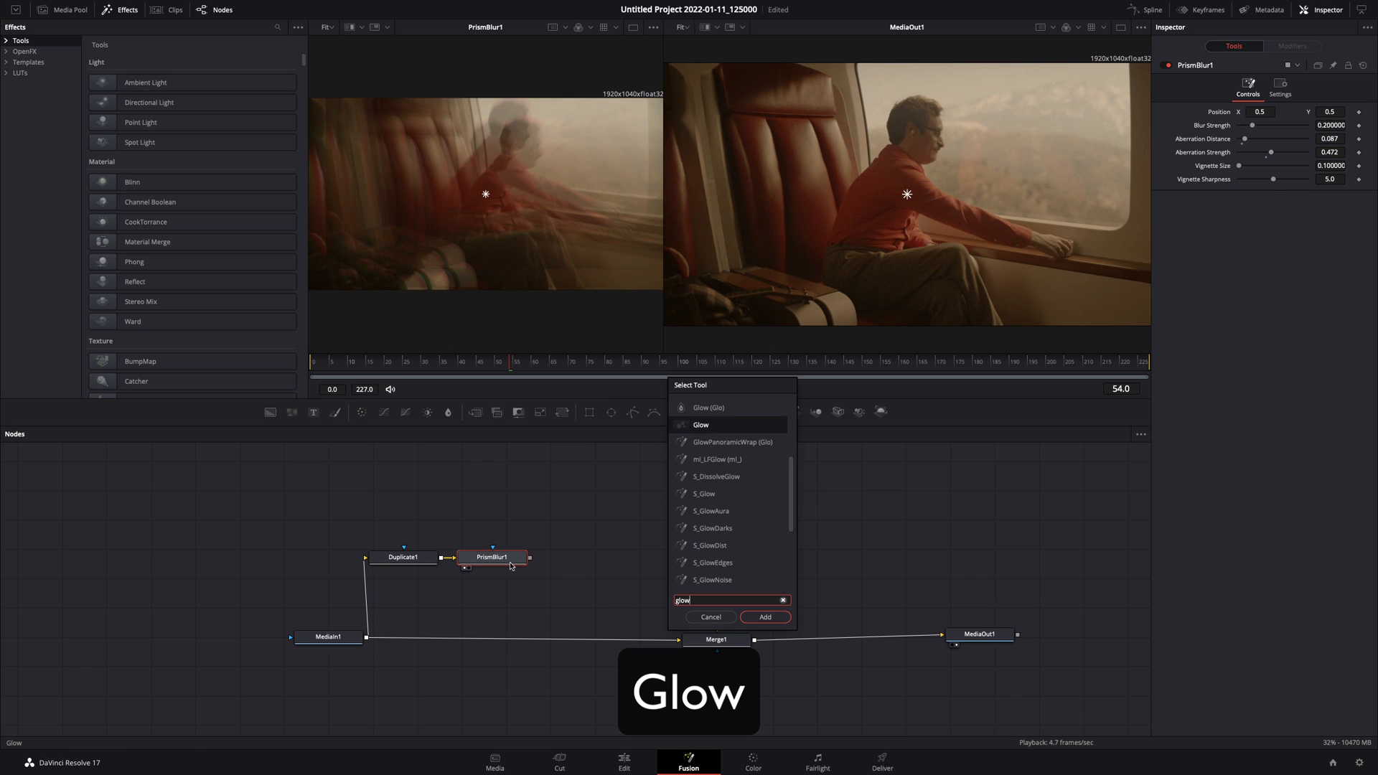
Chain Prism Blur, Glow and Lens Reflections nodes after the Duplicate
left_click(764, 617)
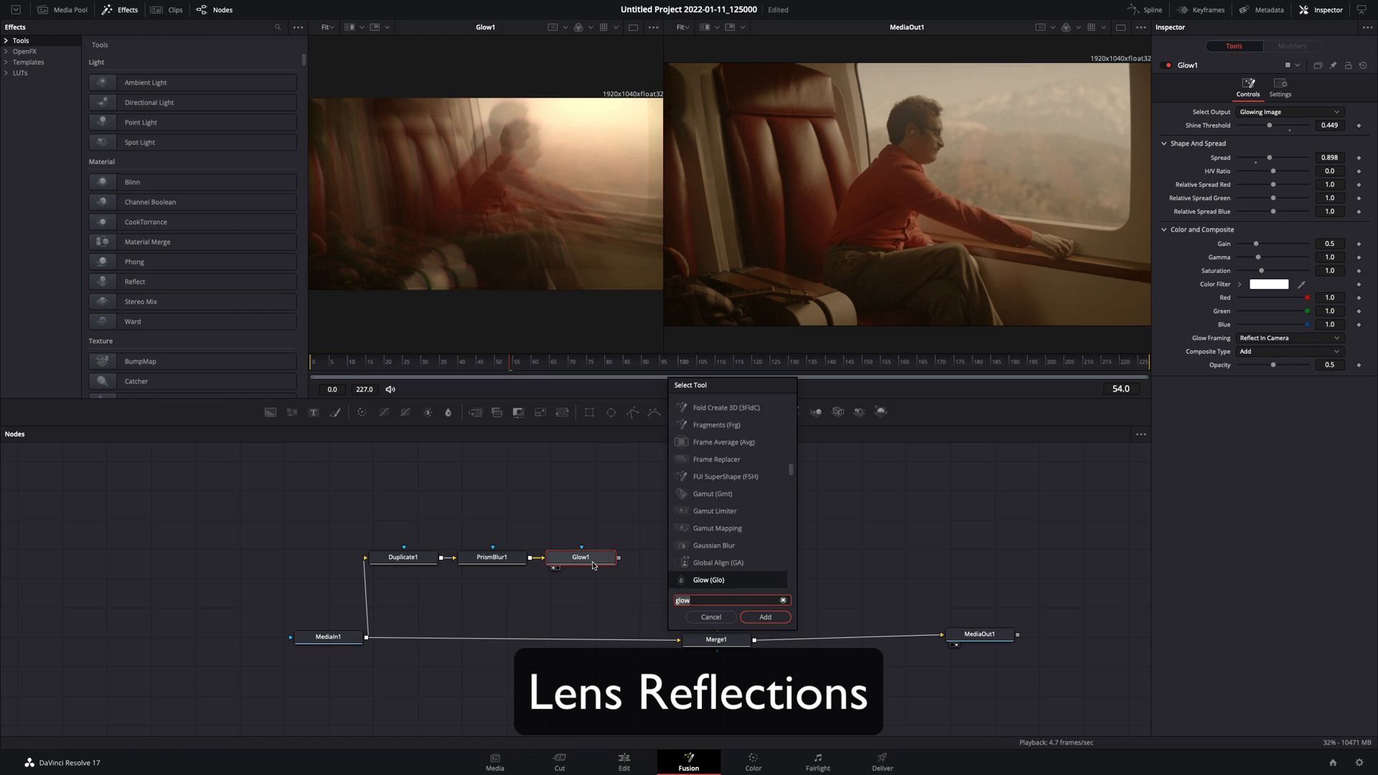
left_click(763, 616)
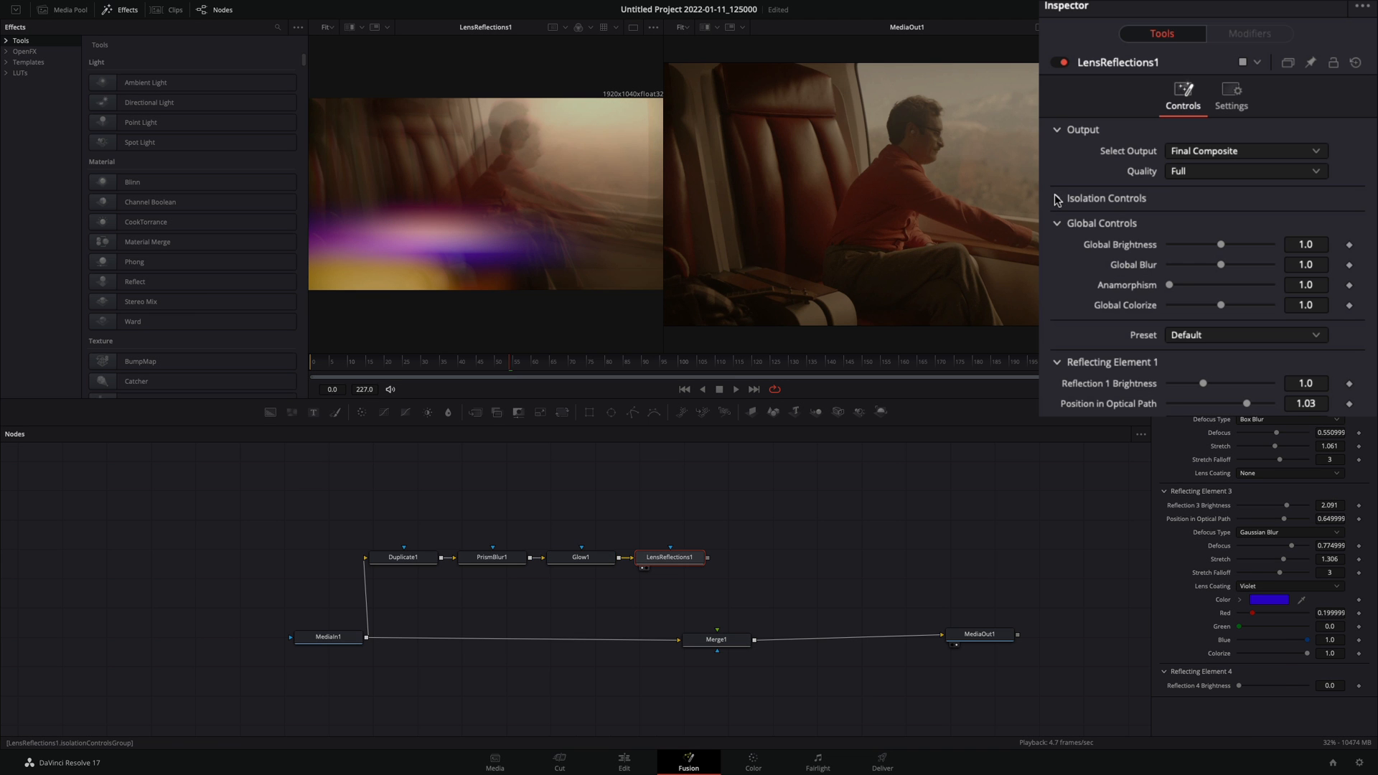
Set LensReflections1 Global Brightness 0.661, Global Blur 1.606 and reposition elements along the Optical Path
left_click(1056, 198)
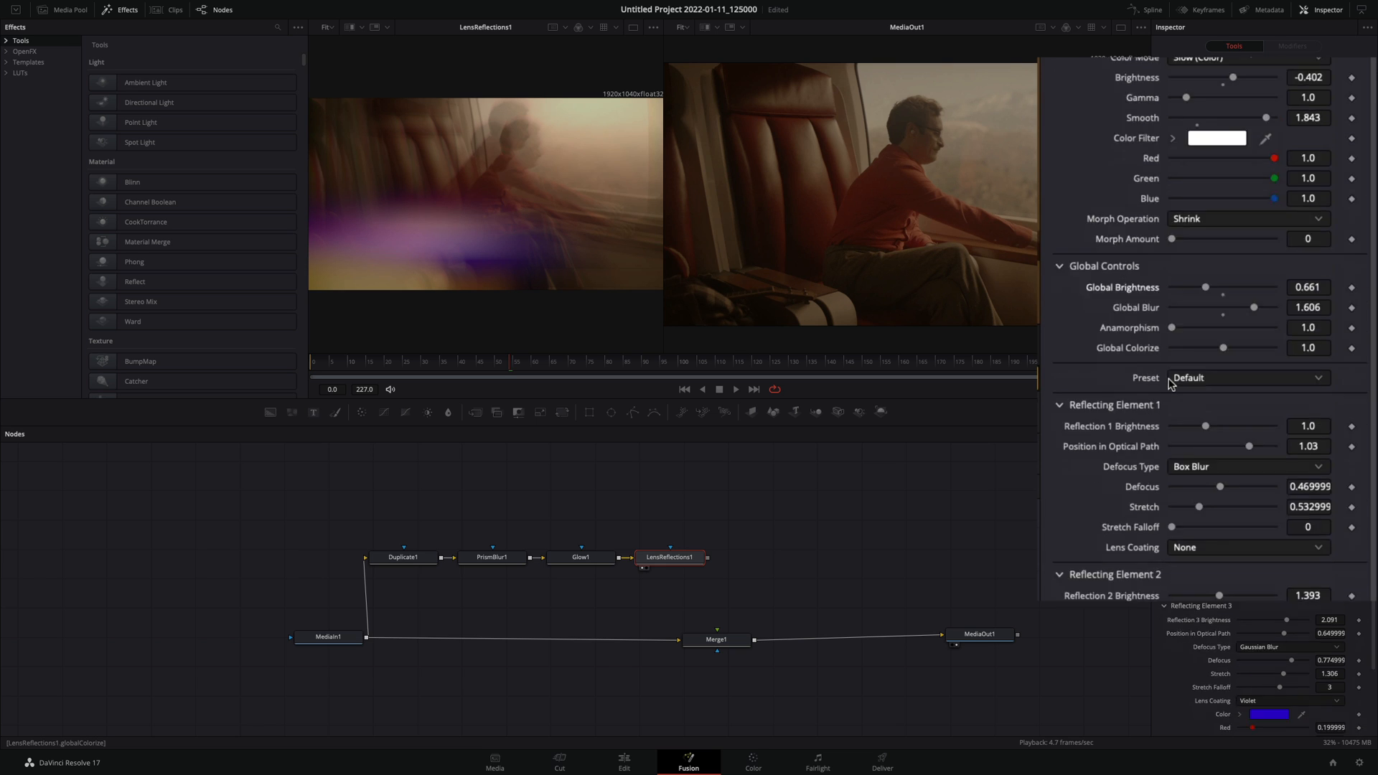
scroll("down", 3)
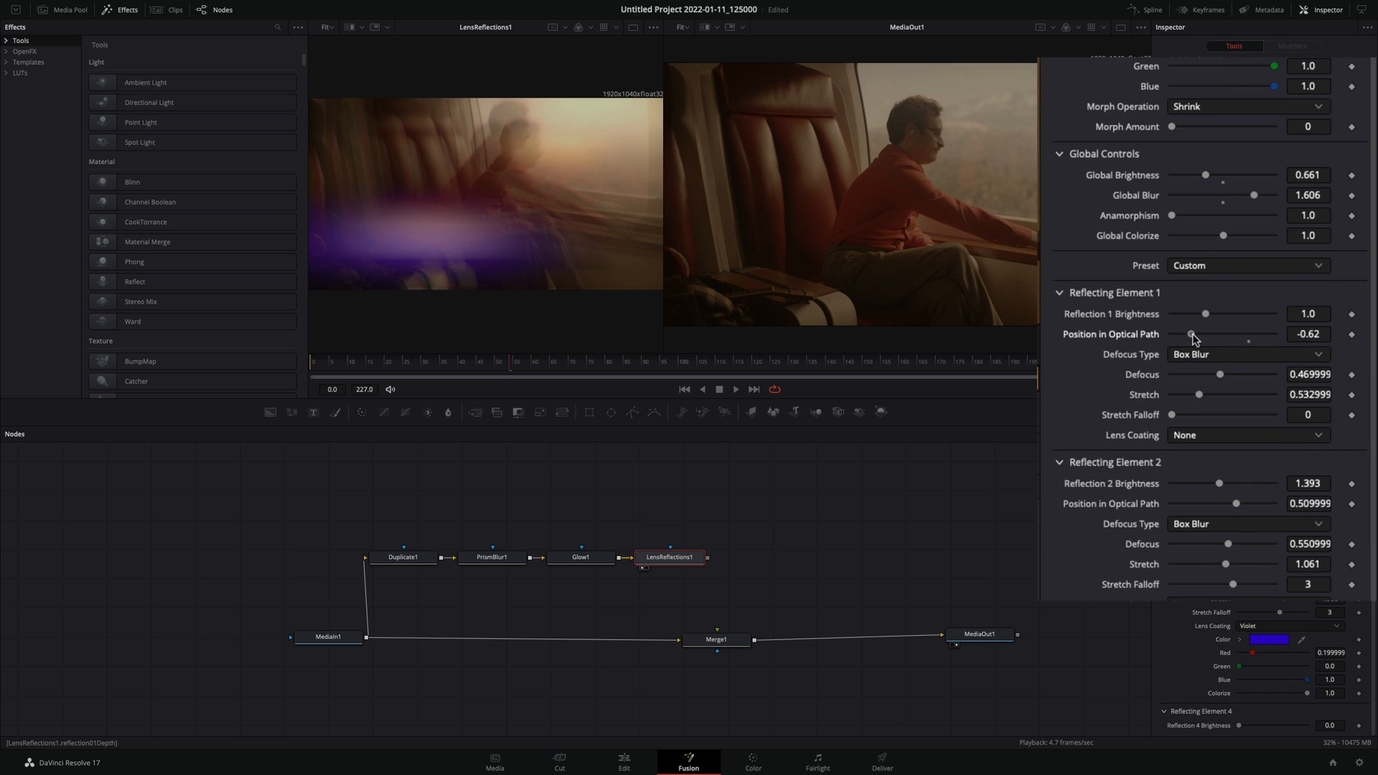
scroll("up", 3)
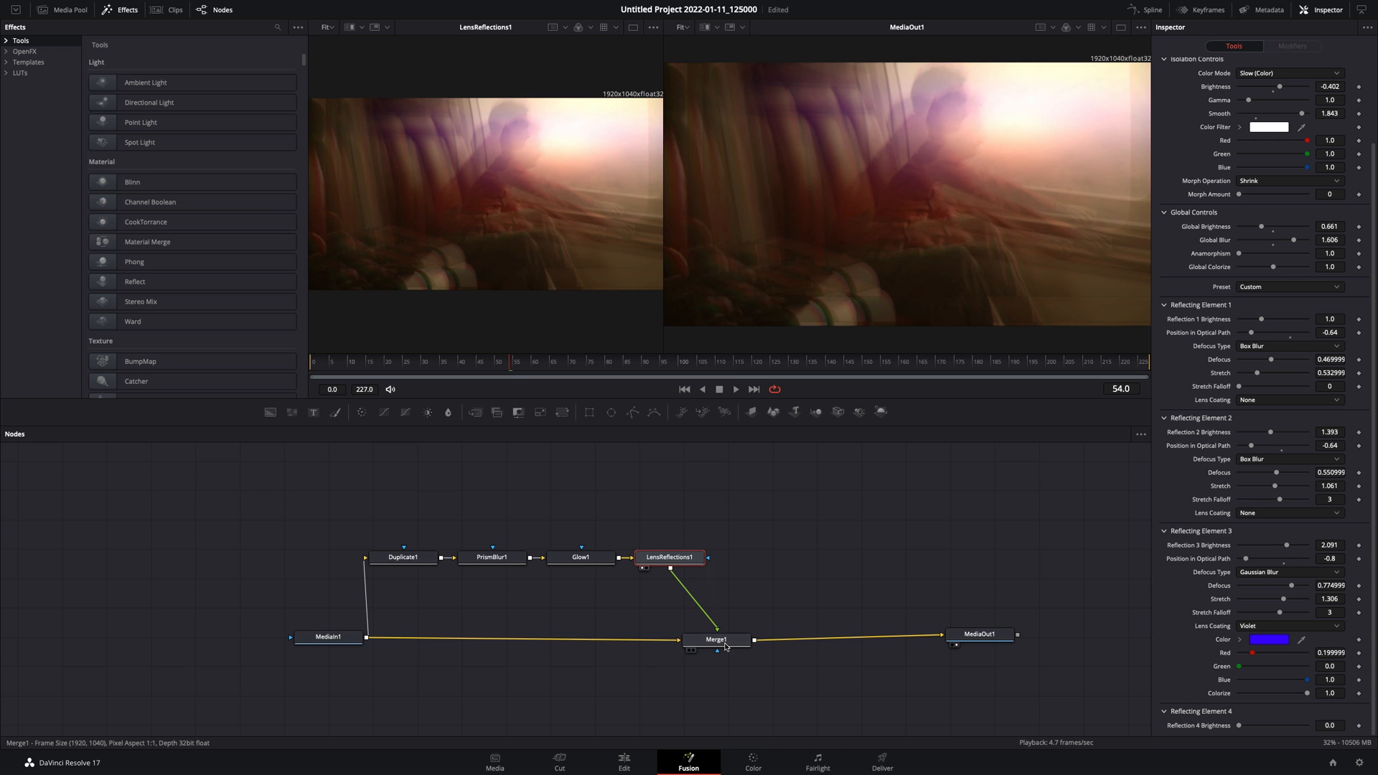
Wire LensReflections1 into Merge1's foreground input
left_click(718, 639)
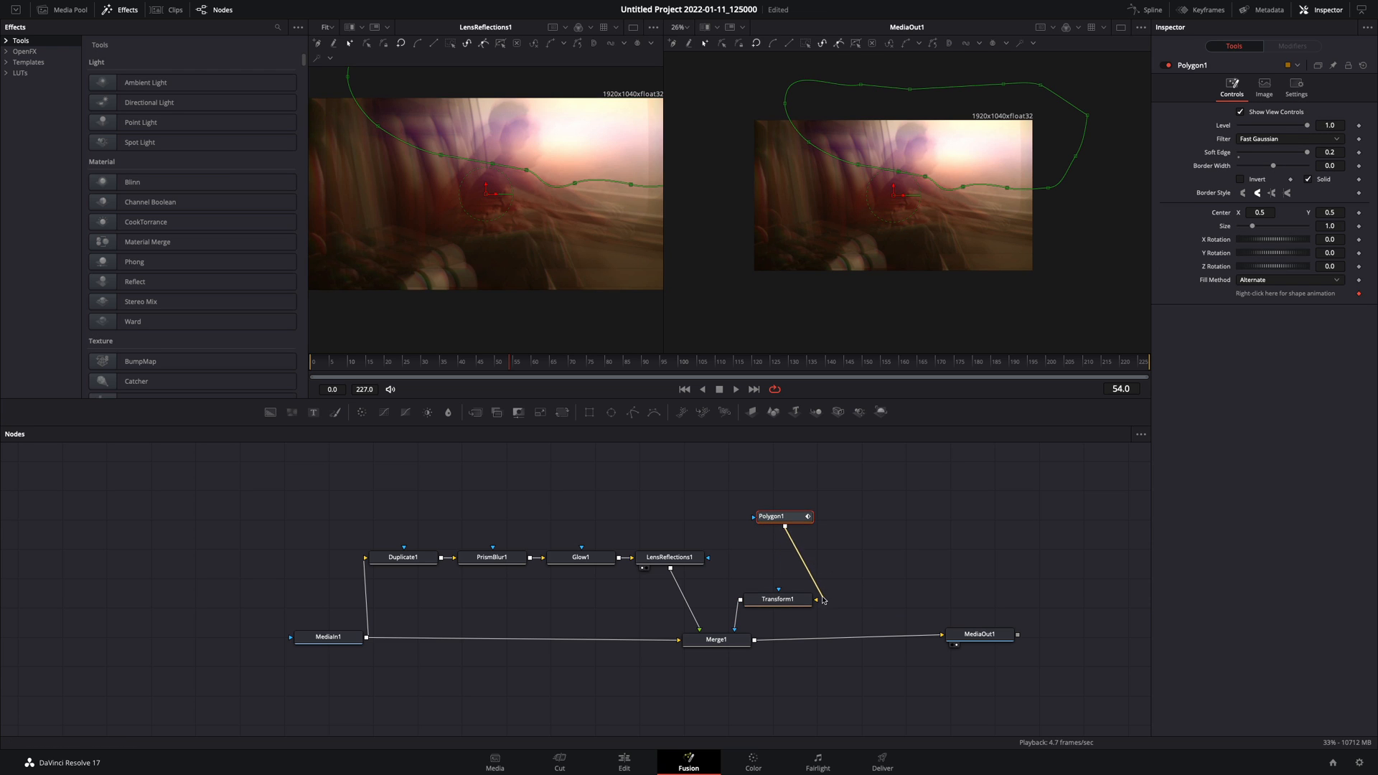
mouse_move(778, 600)
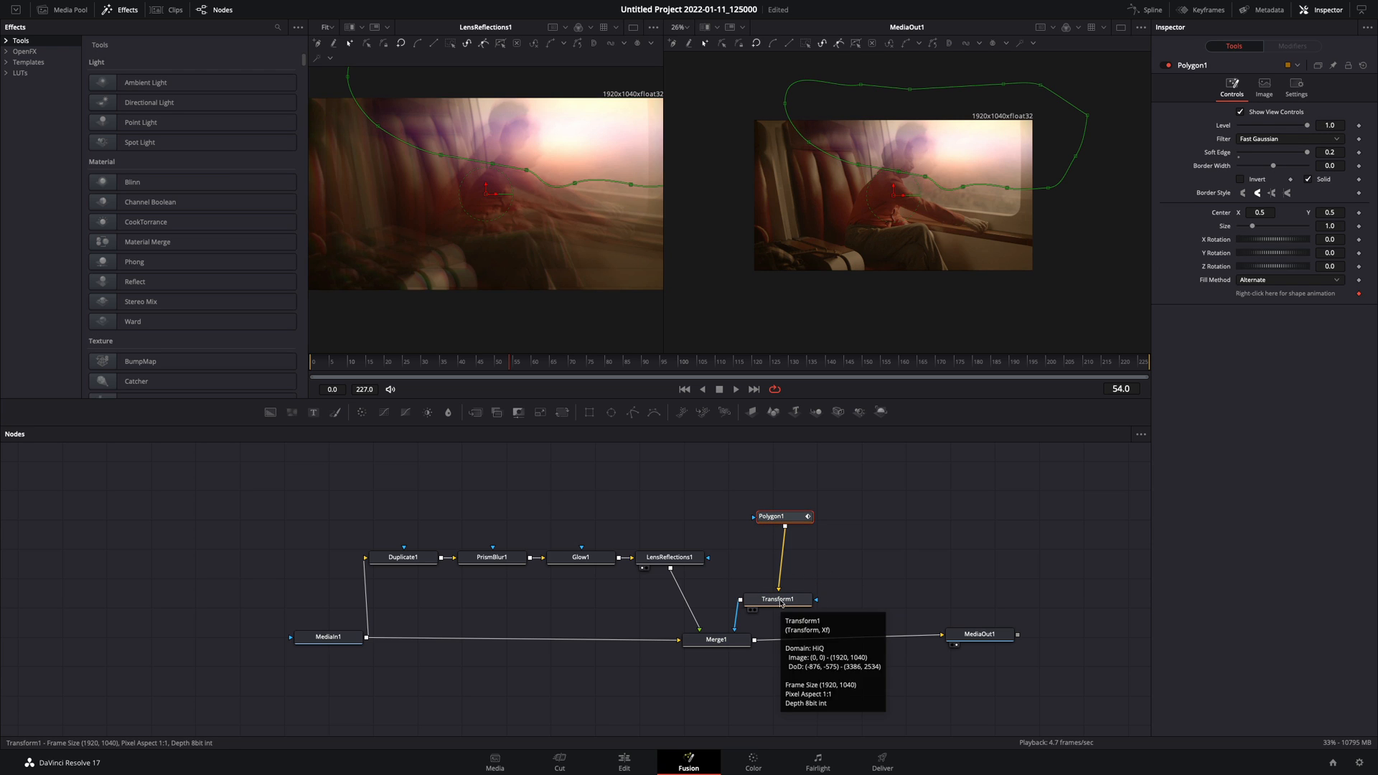
Drive Transform1's Center with a Shake modifier, minimum 0.45 and maximum 1.0
left_click(777, 599)
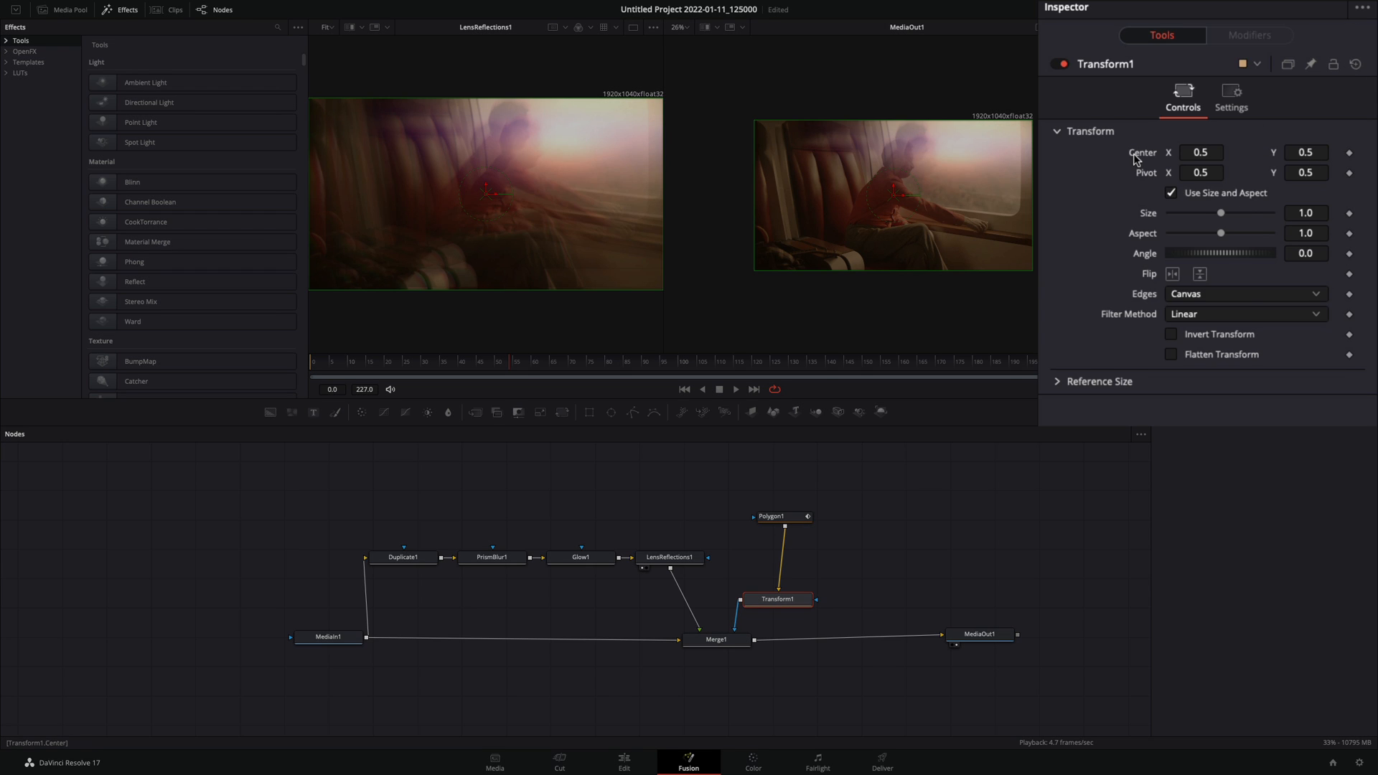
right_click(1202, 152)
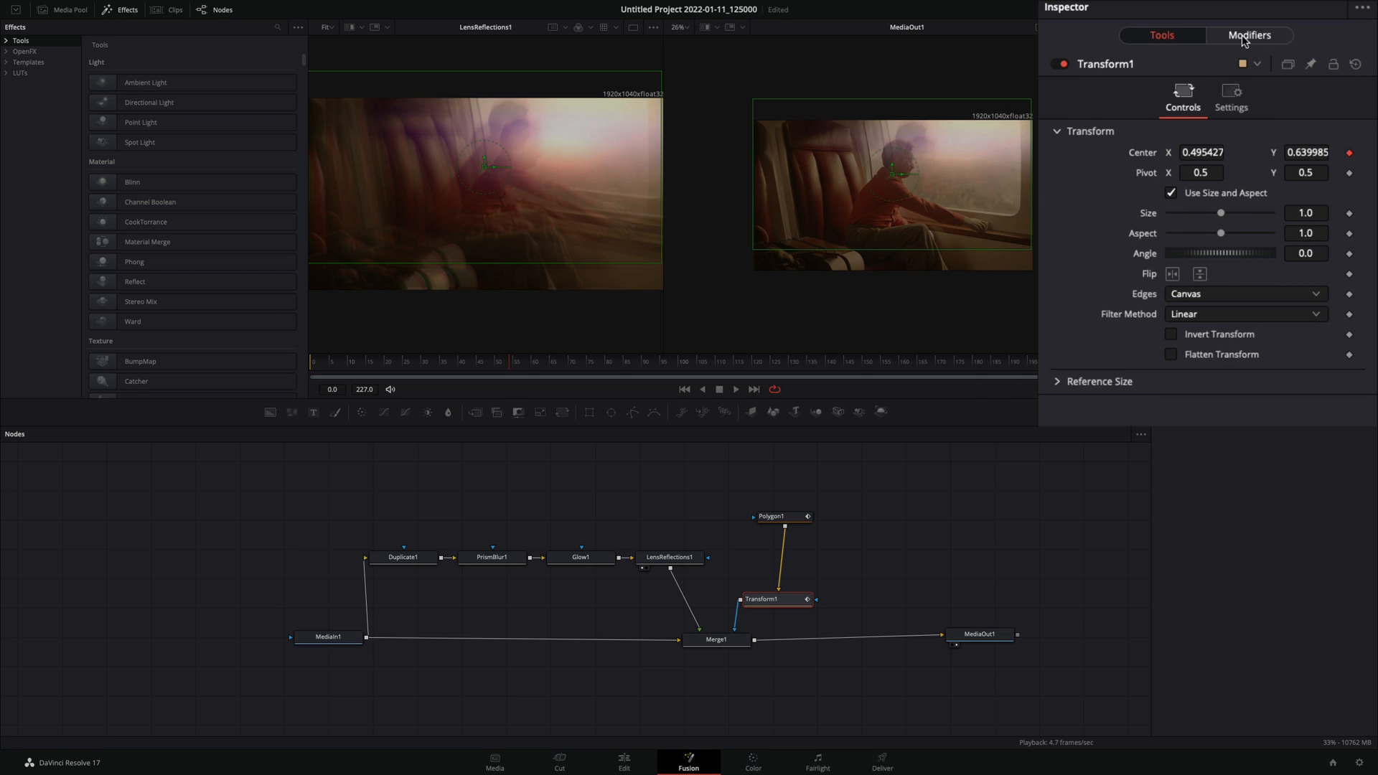
left_click(1248, 35)
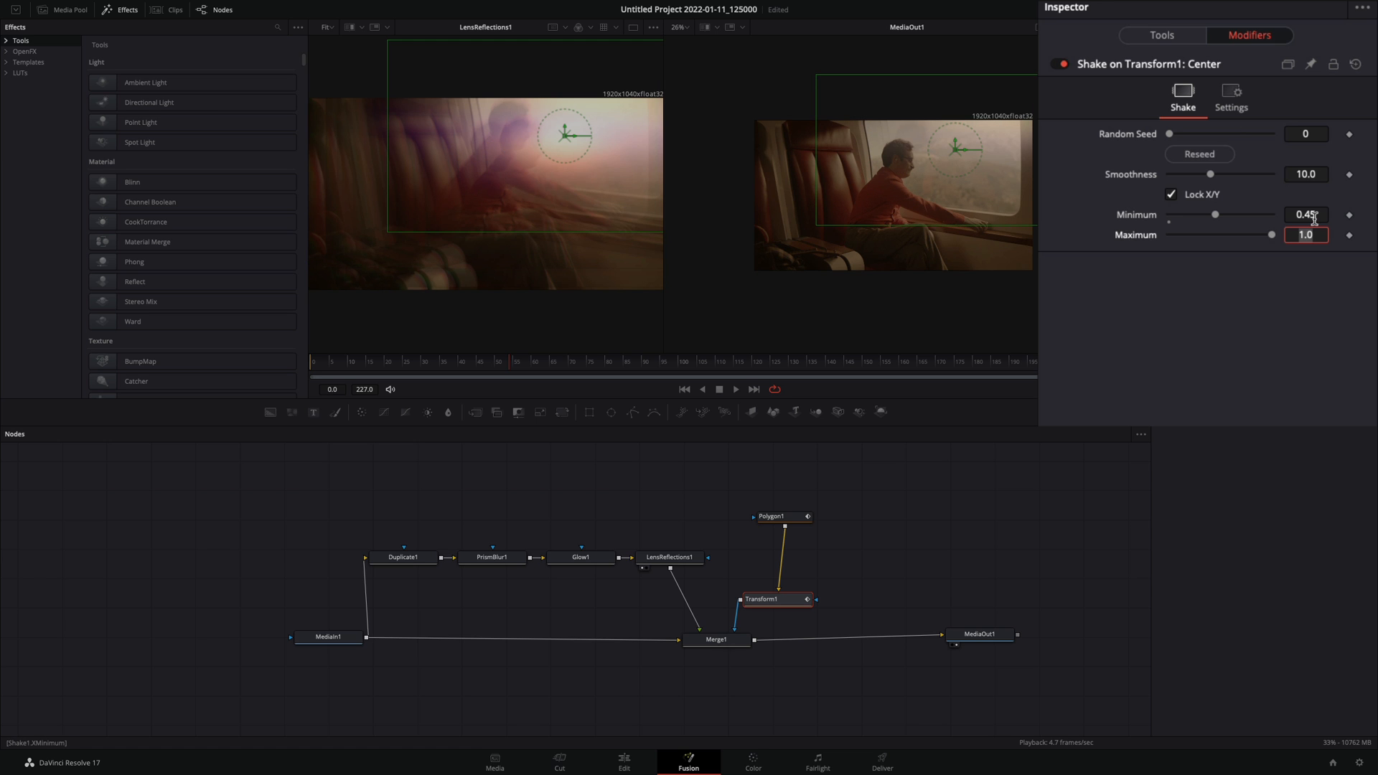